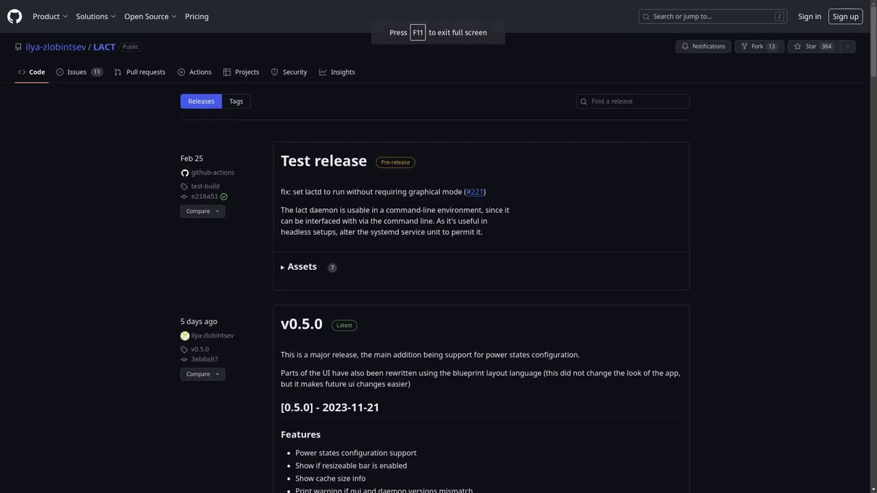
- Scroll the GitHub releases page past v0.5.0 and v0.4.5 down to the v0.4.4 release notes
scroll(down, 3)
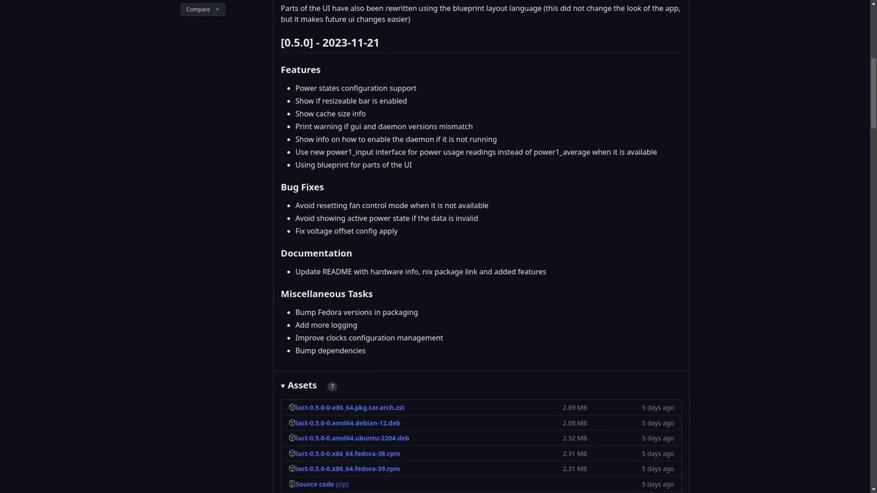
scroll(down, 3)
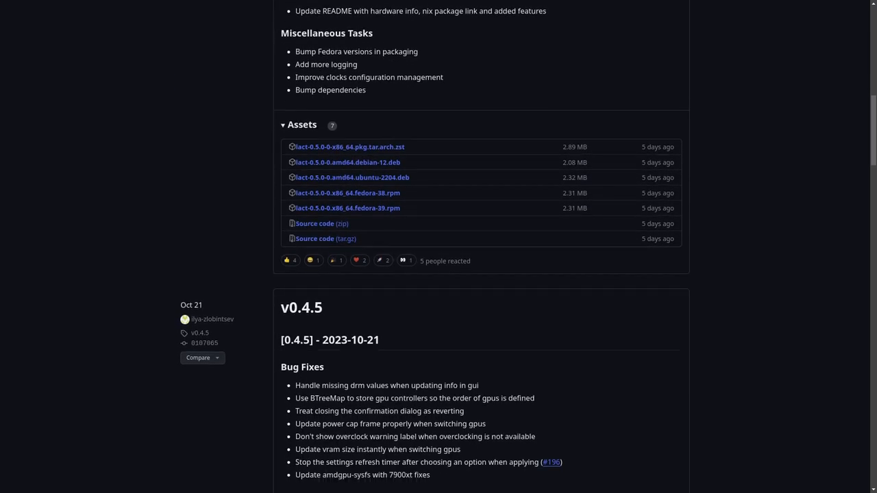
scroll(down, 3)
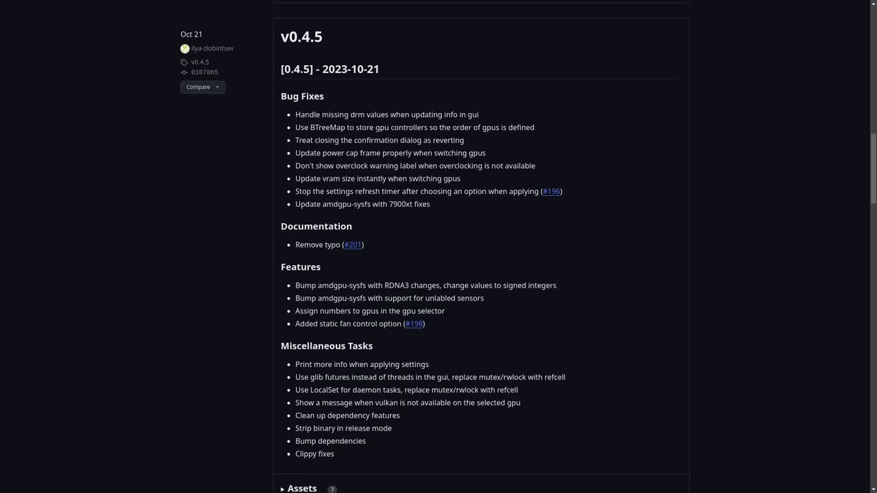
scroll(down, 3)
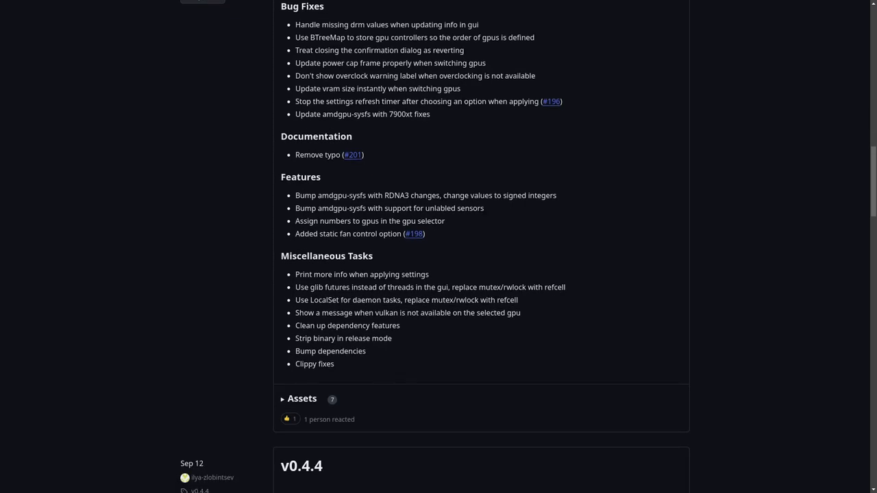
scroll(down, 3)
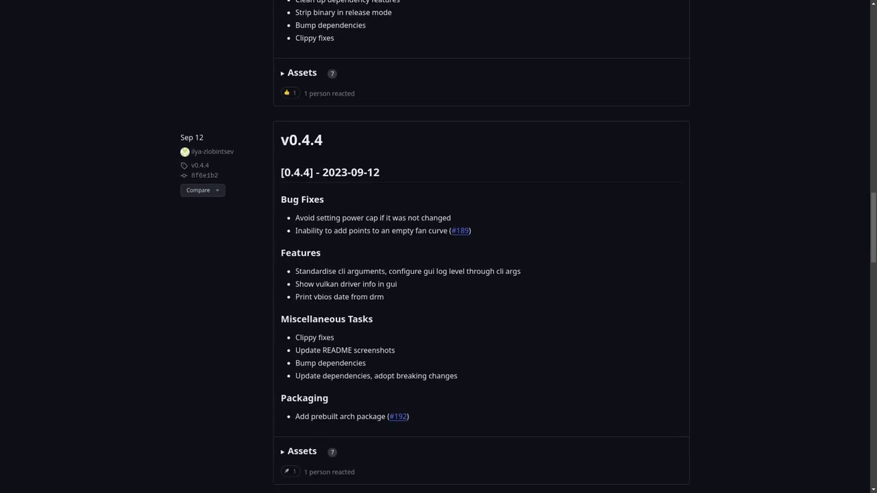
scroll(down, 3)
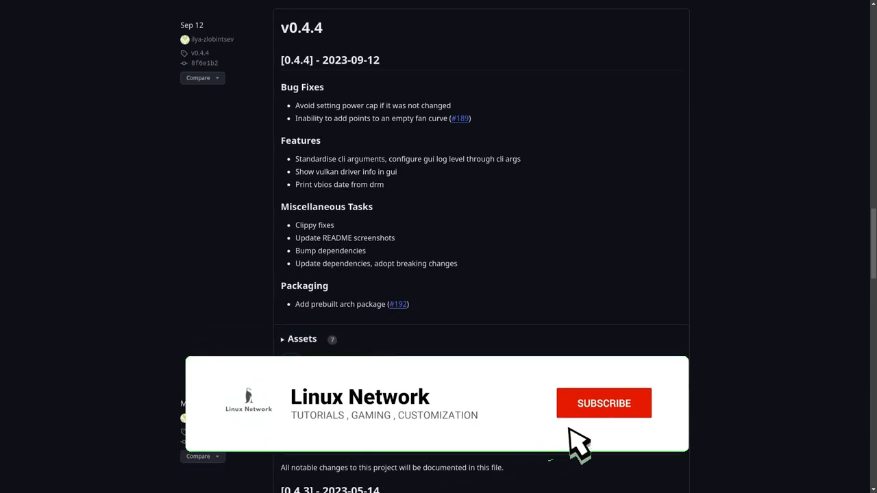
- Show the Vulkan features list from the Information page, then move to the OC page
click(603, 403)
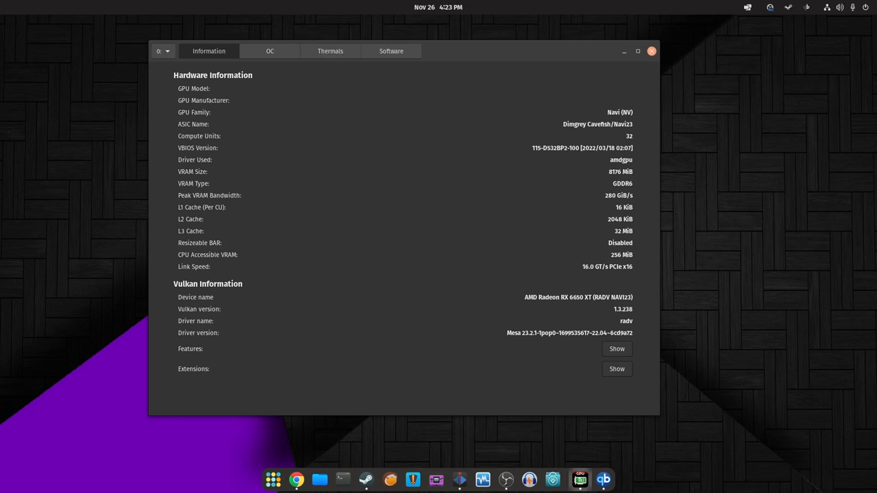
click(617, 350)
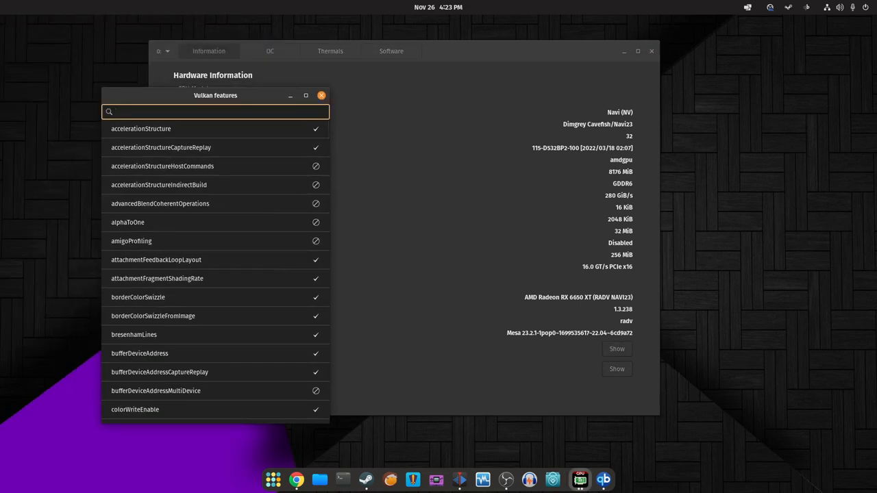
click(215, 112)
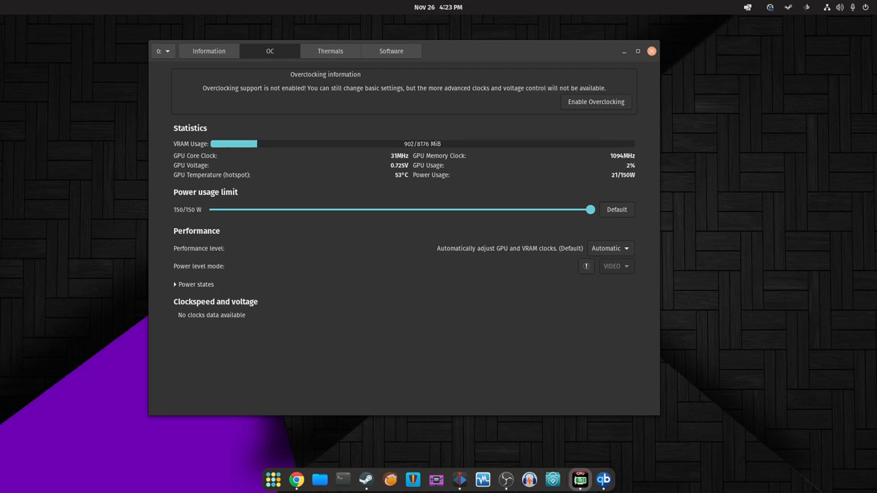
- Check the Performance level choices, keep Automatic, and switch to the Thermals page
click(609, 249)
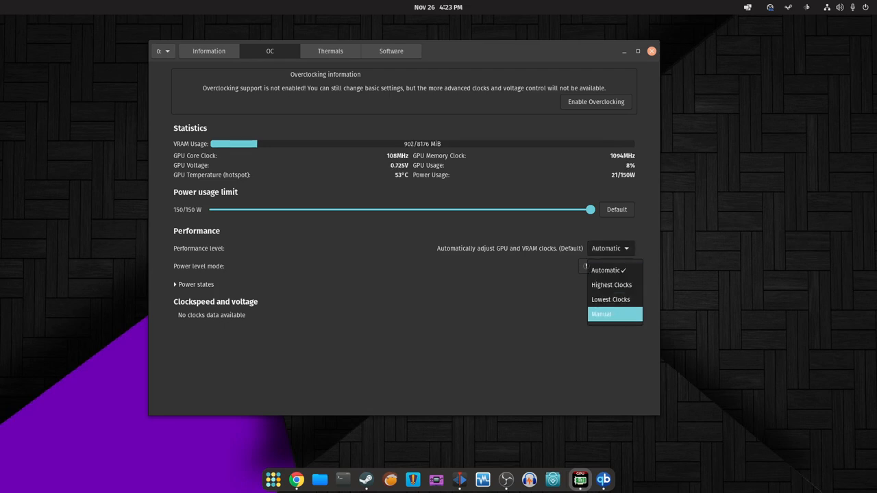
click(601, 314)
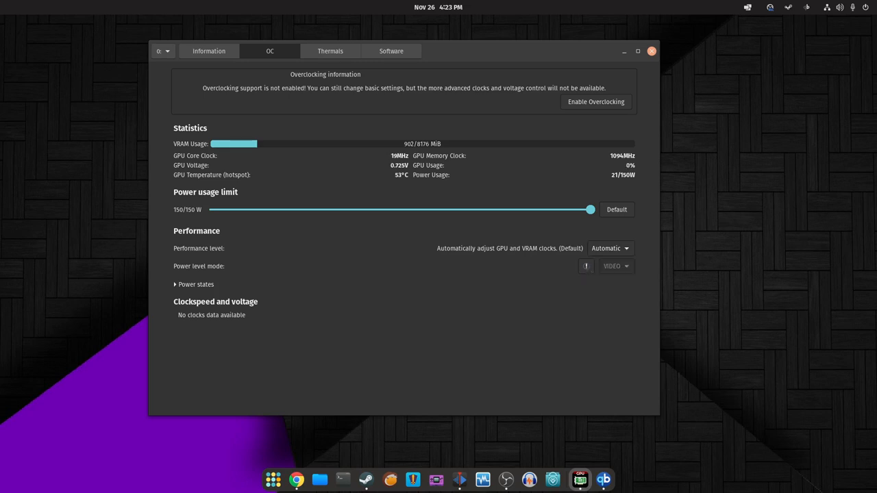
mouse_move(587, 266)
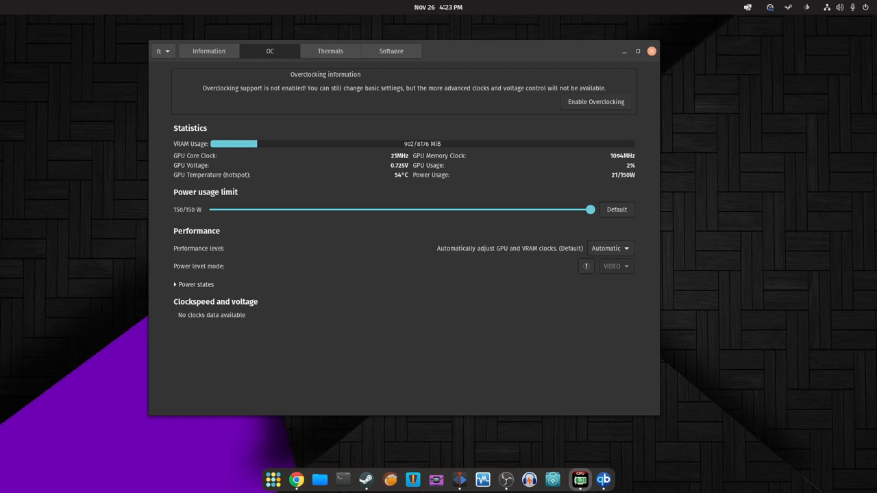
click(329, 51)
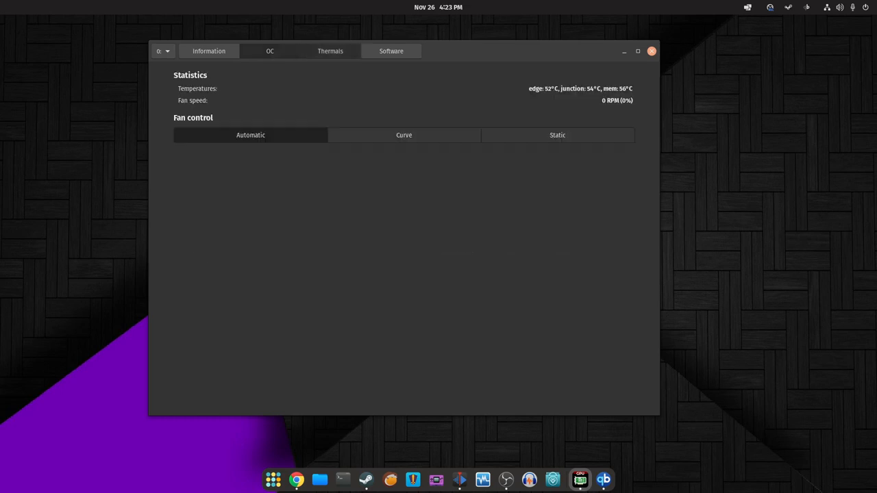
- Preview the fan curve, set fan control to Static at 50% speed, then show the Software versions page
click(329, 50)
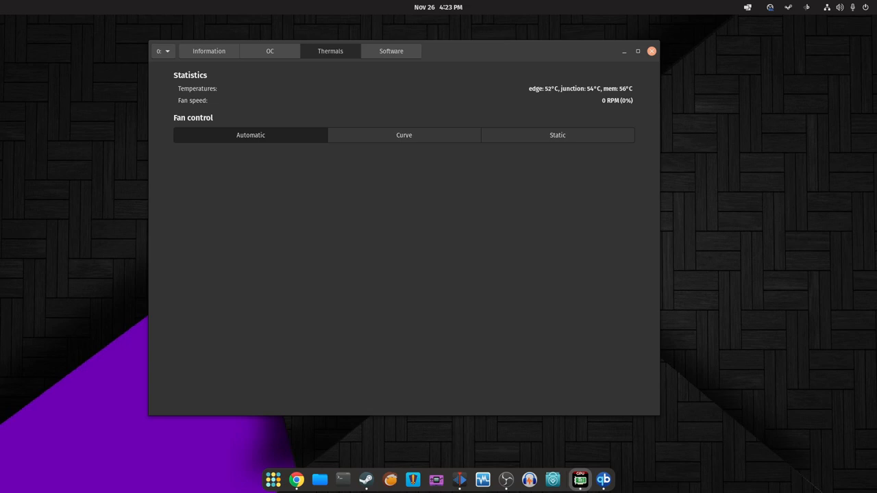
click(403, 135)
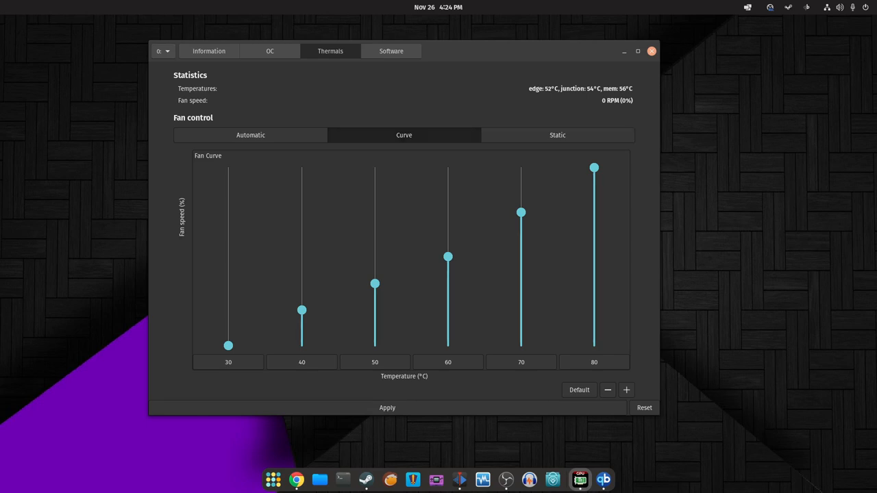
click(556, 136)
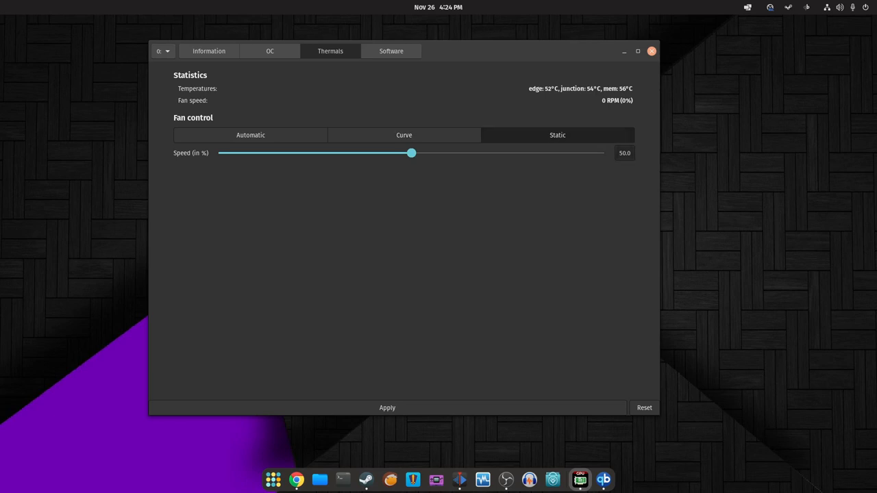
click(625, 154)
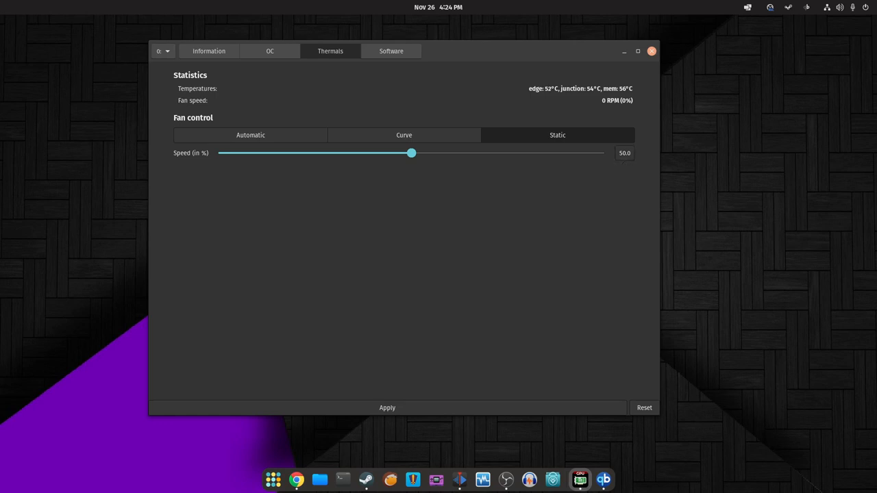
click(391, 50)
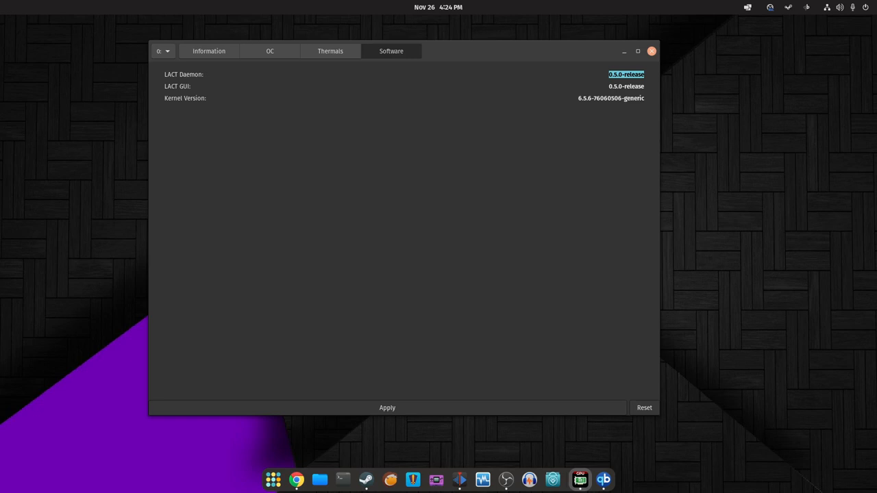
- Return to the Information page showing GPU hardware and Vulkan details
click(162, 51)
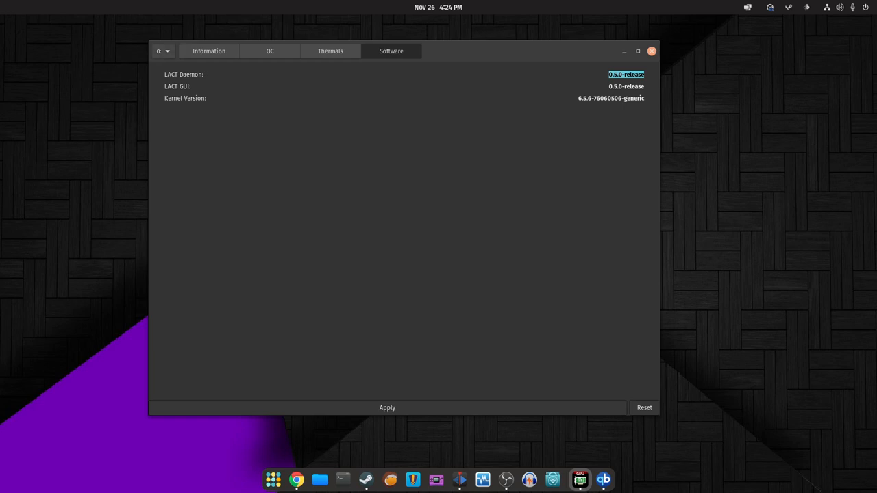
click(209, 50)
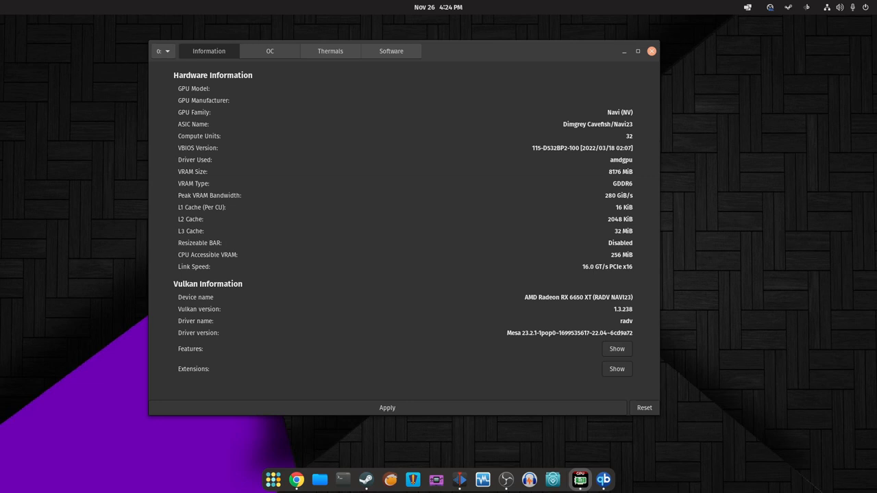
- On the OC page, expand the GPU and VRAM power states list and collapse it again
click(617, 369)
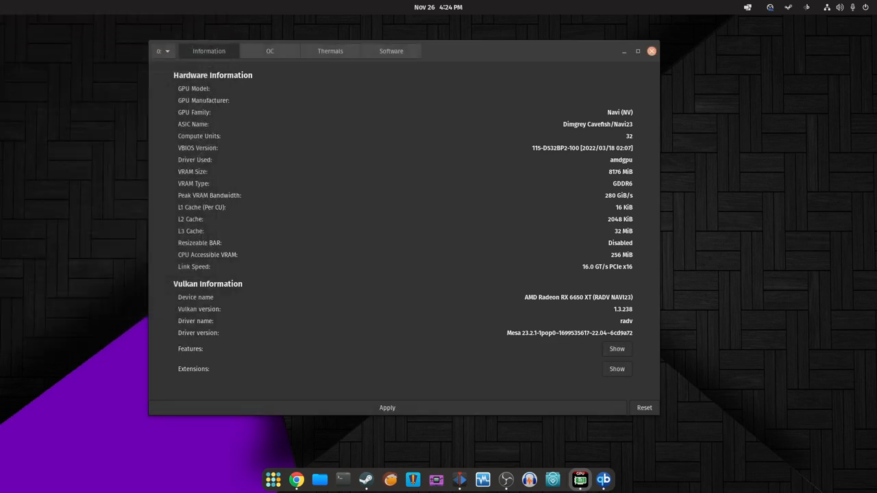
click(269, 51)
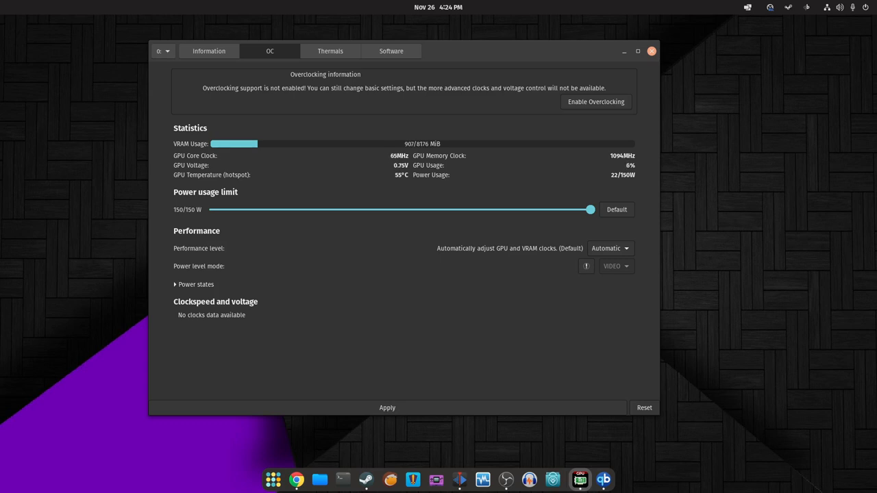
click(196, 284)
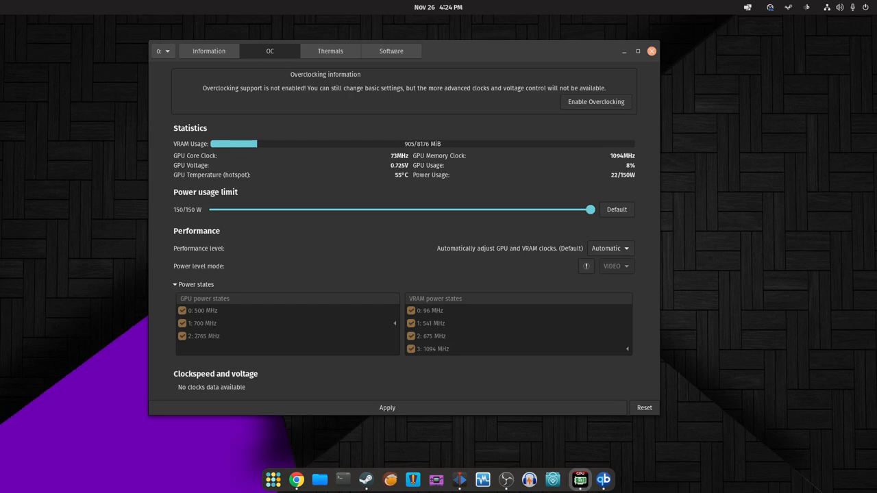
click(195, 284)
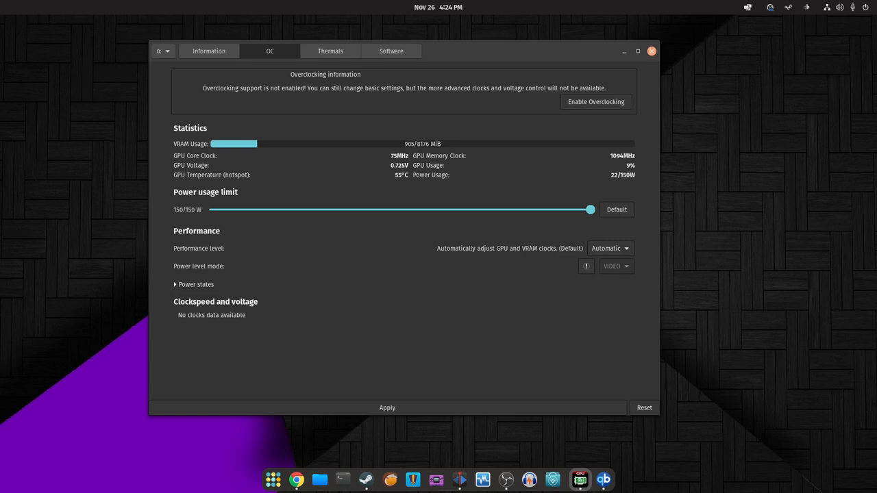
- On Thermals, cycle fan control through Automatic, Curve and Static modes
click(329, 51)
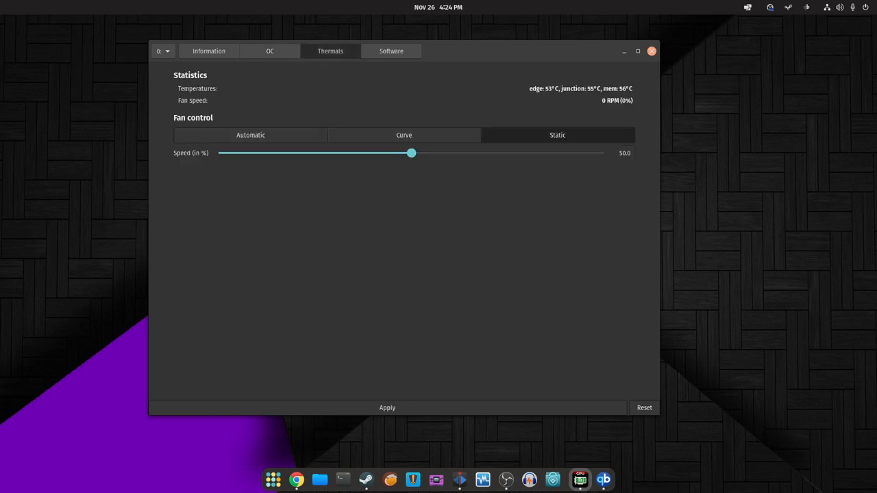
click(249, 135)
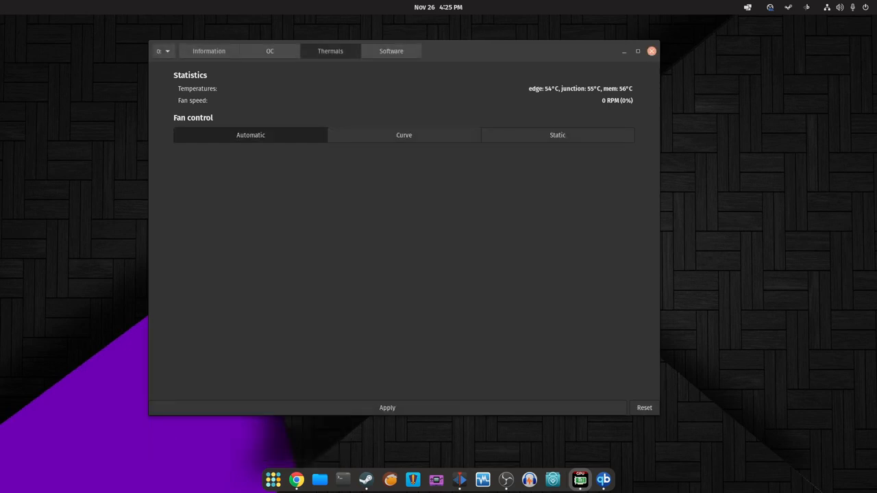
click(403, 135)
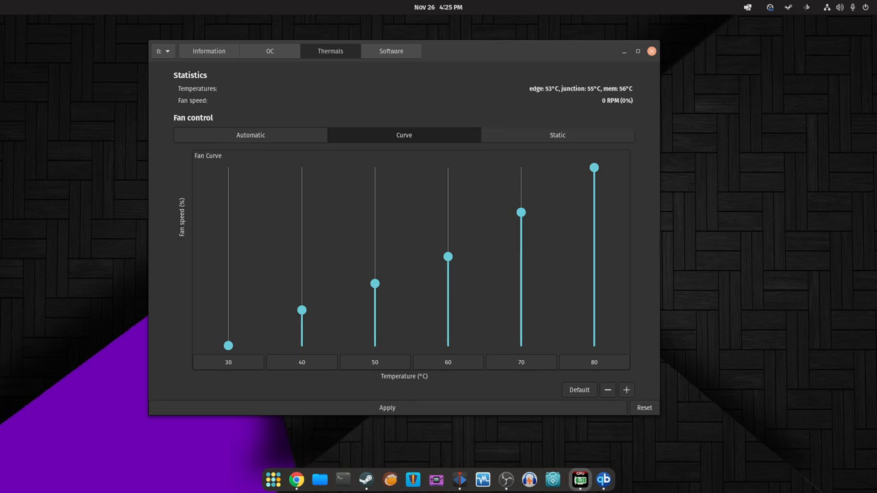
click(556, 136)
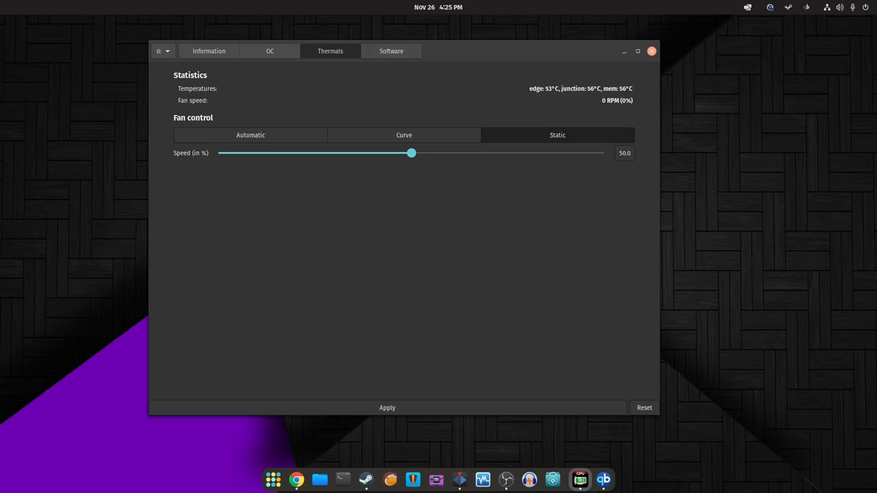
- Switch between the Information and OC pages, ending on hardware information
click(390, 51)
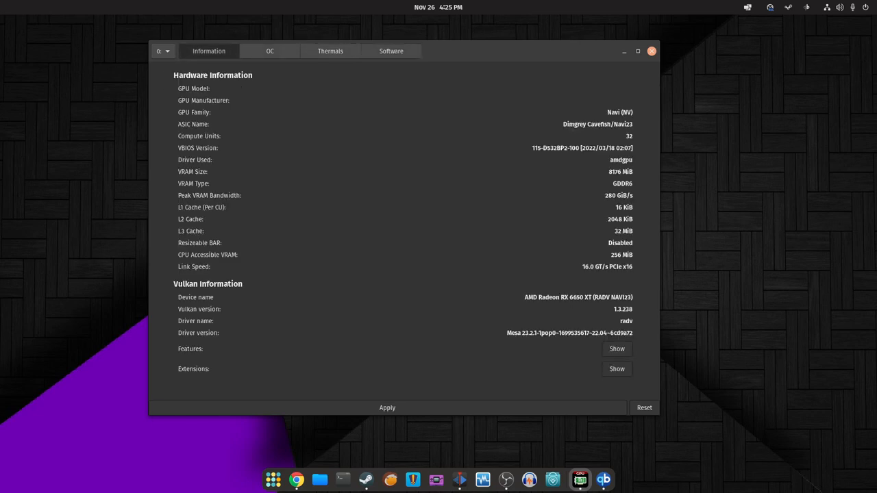
click(269, 50)
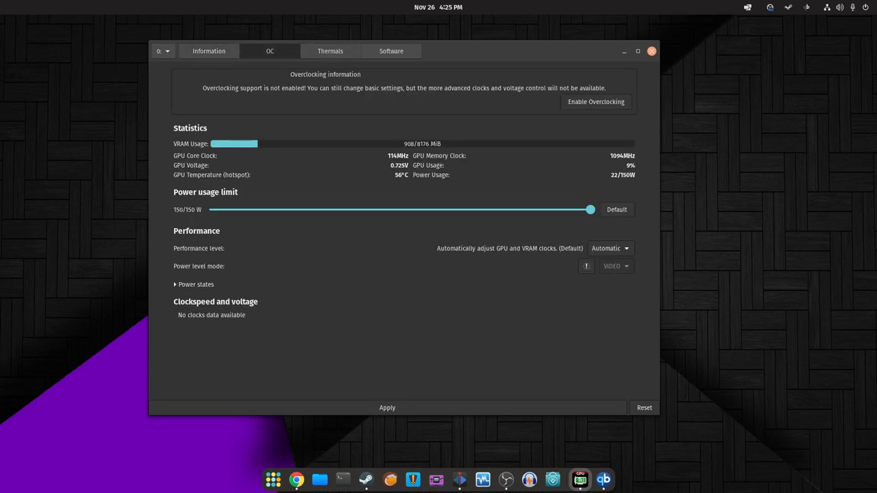
click(329, 50)
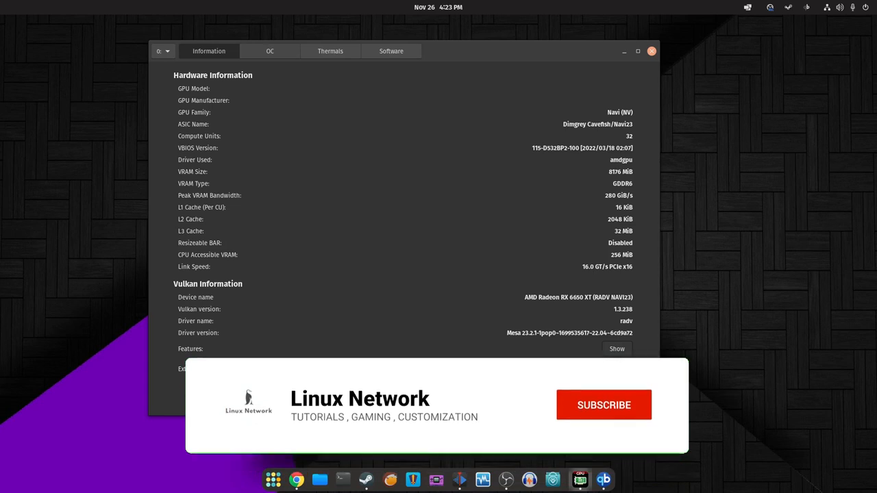
- Show the Vulkan features window and move it toward the screen centre
click(603, 406)
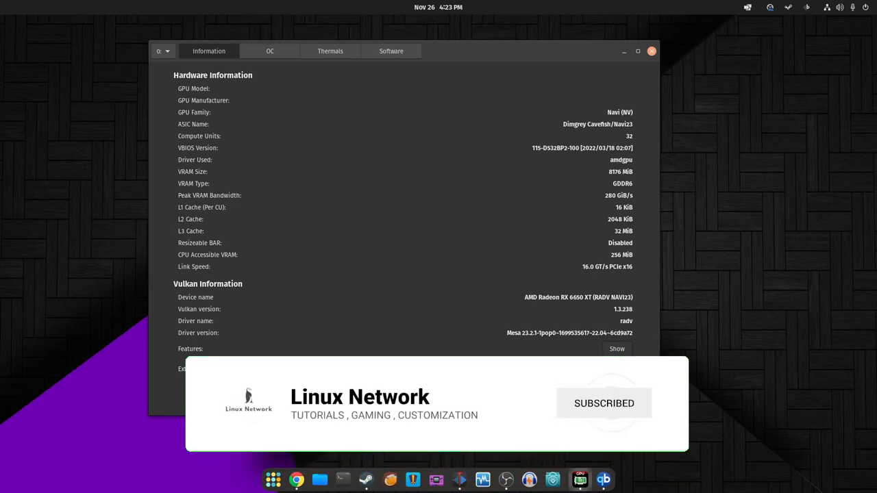
click(617, 350)
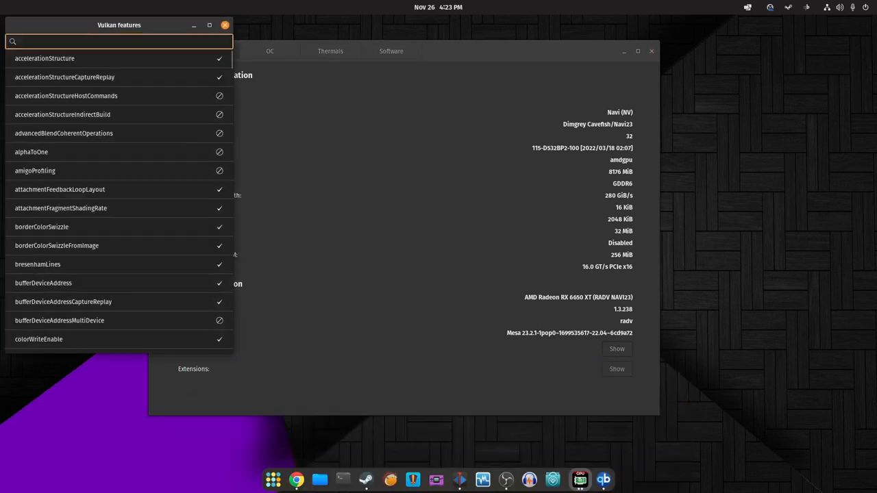
drag(118, 25, 215, 96)
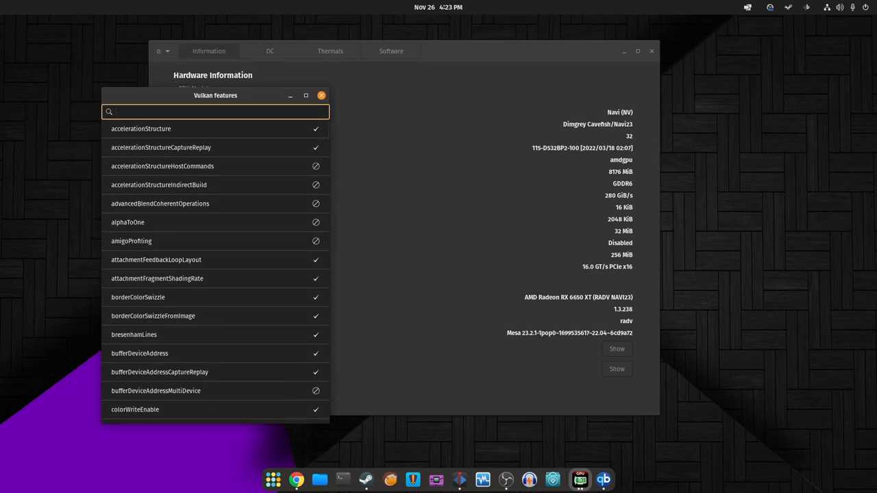